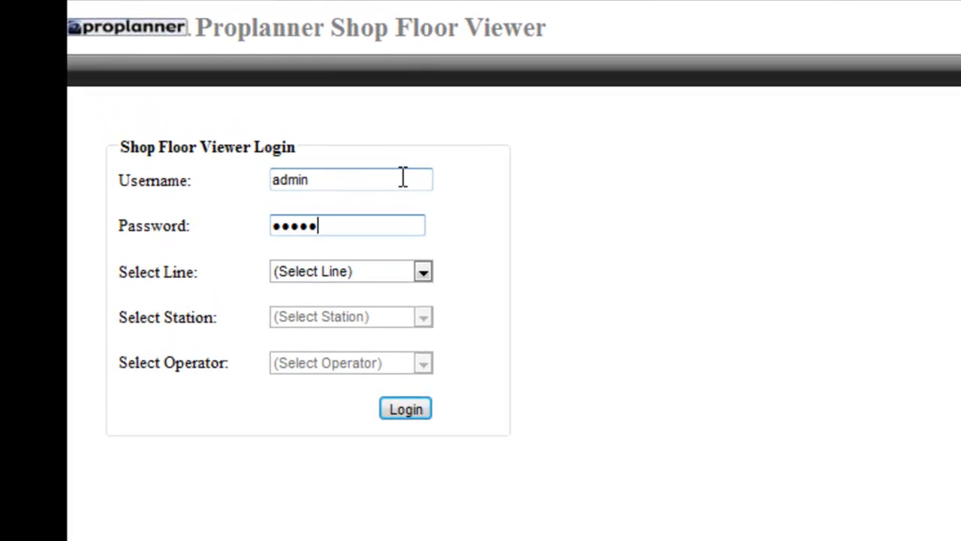
Log in with Engine Line, station 301 and operator 1 to reach the Build List.
left_click(424, 271)
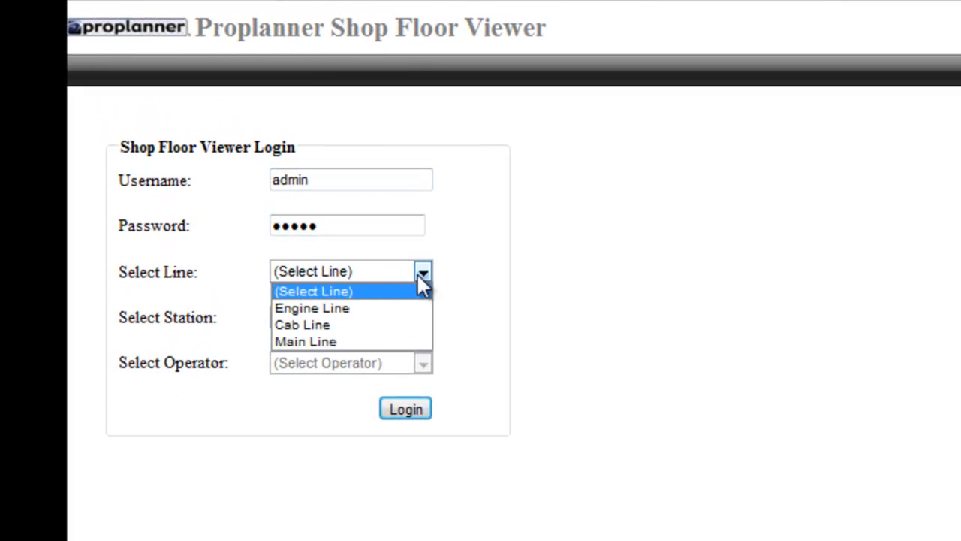
left_click(313, 308)
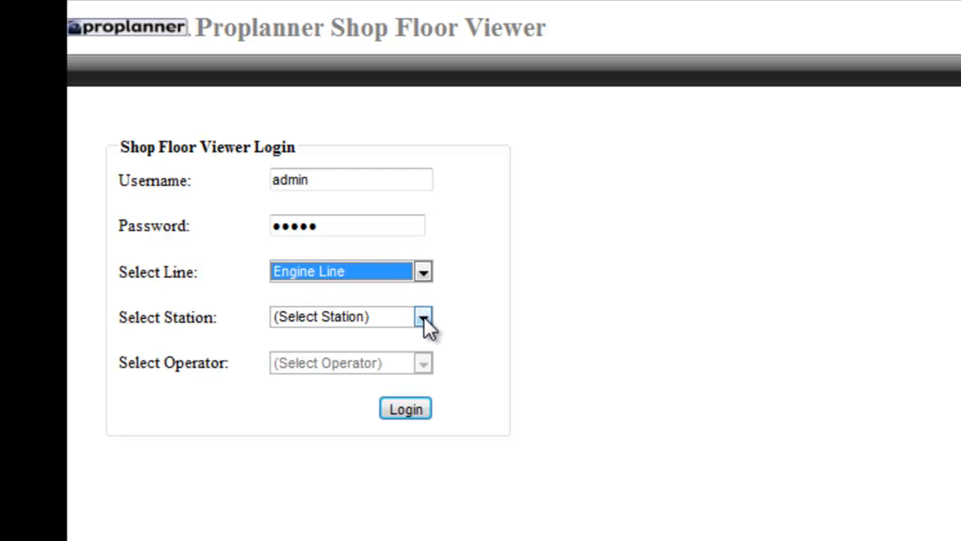
left_click(424, 362)
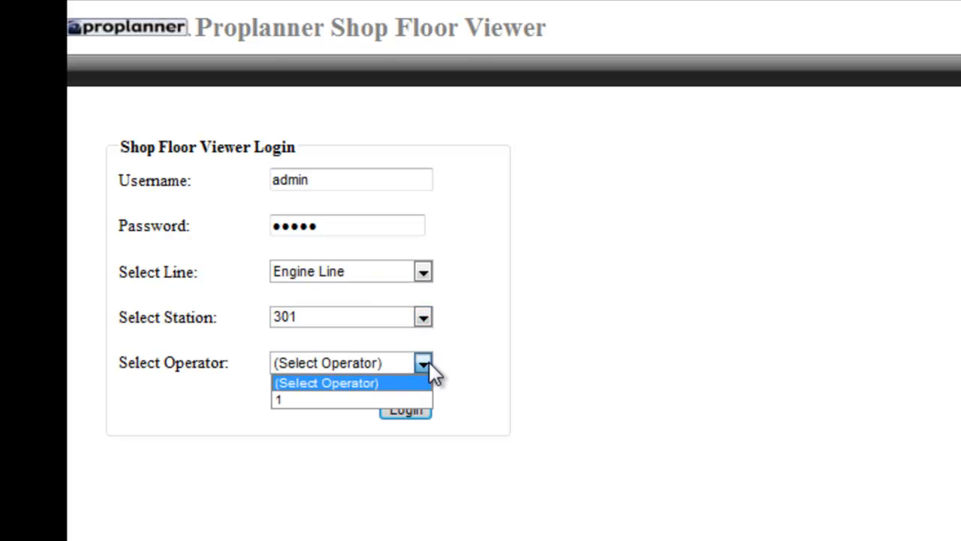
left_click(279, 399)
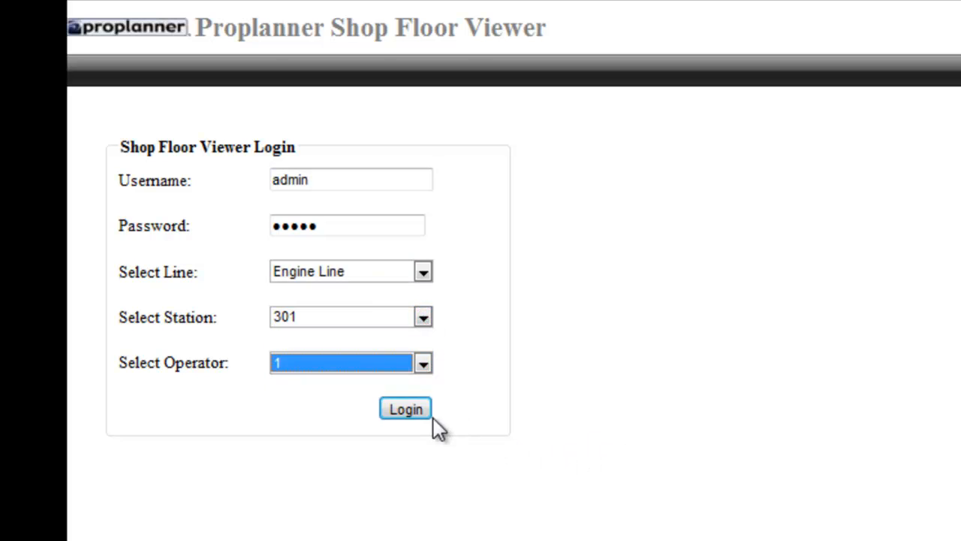
left_click(406, 409)
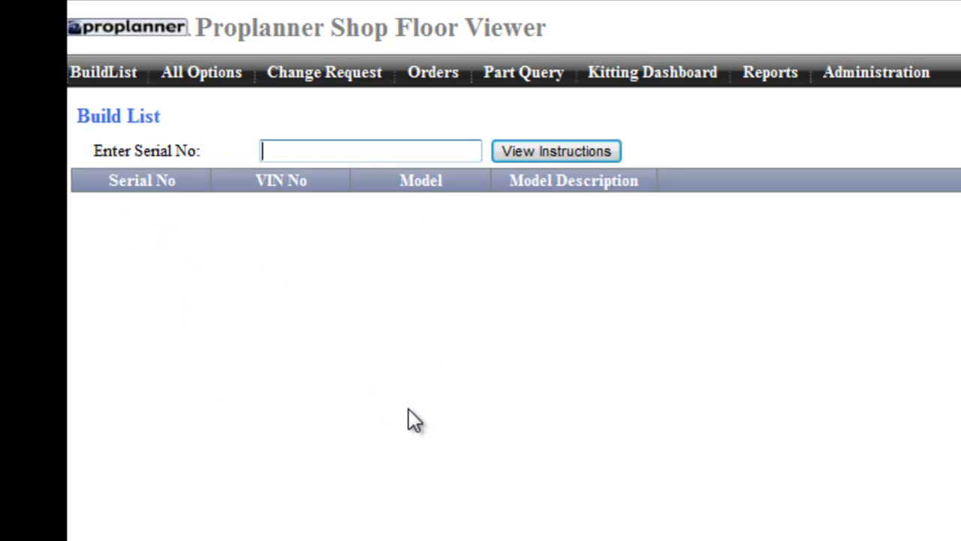
mouse_move(201, 72)
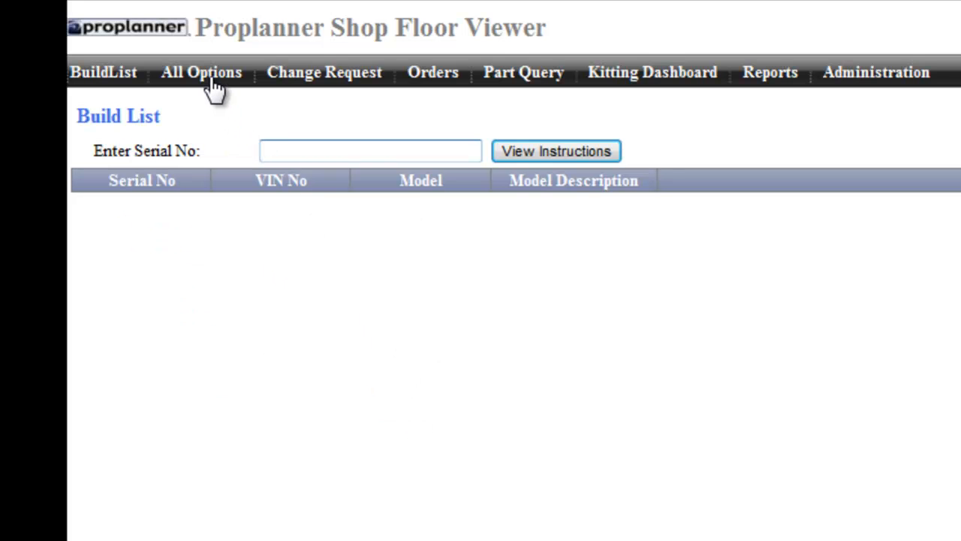
In All Options, preview a Model 20 HP Engine's instructions and approve the second 20 HP Engine row.
left_click(202, 72)
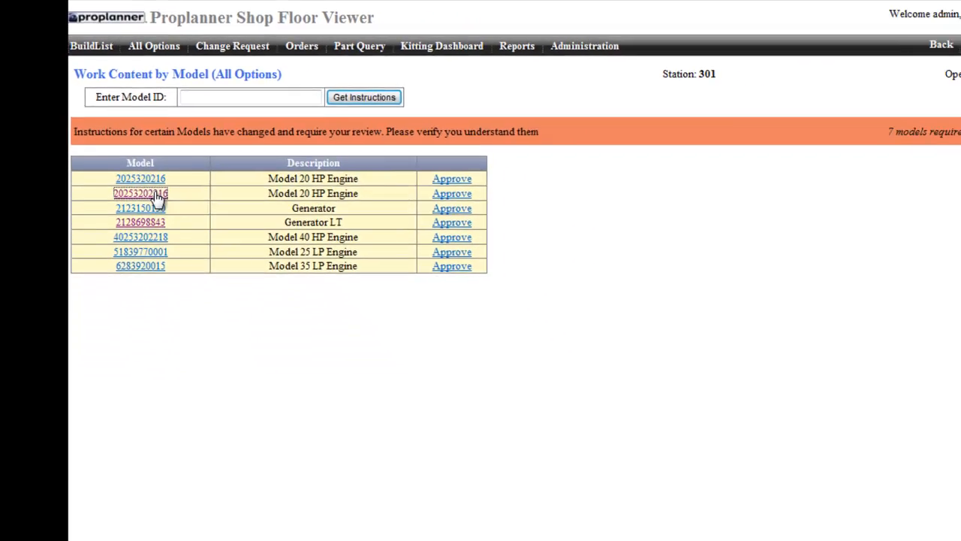
left_click(140, 192)
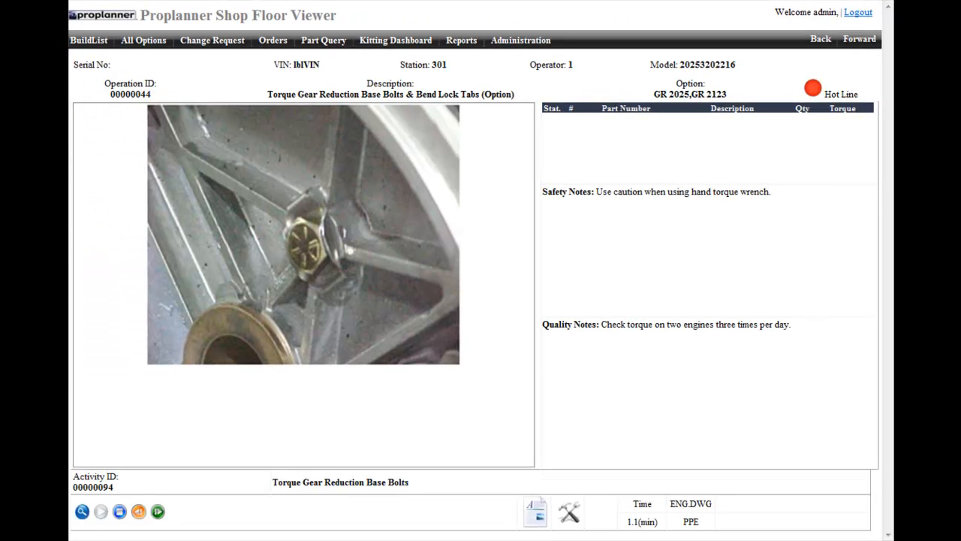
left_click(144, 40)
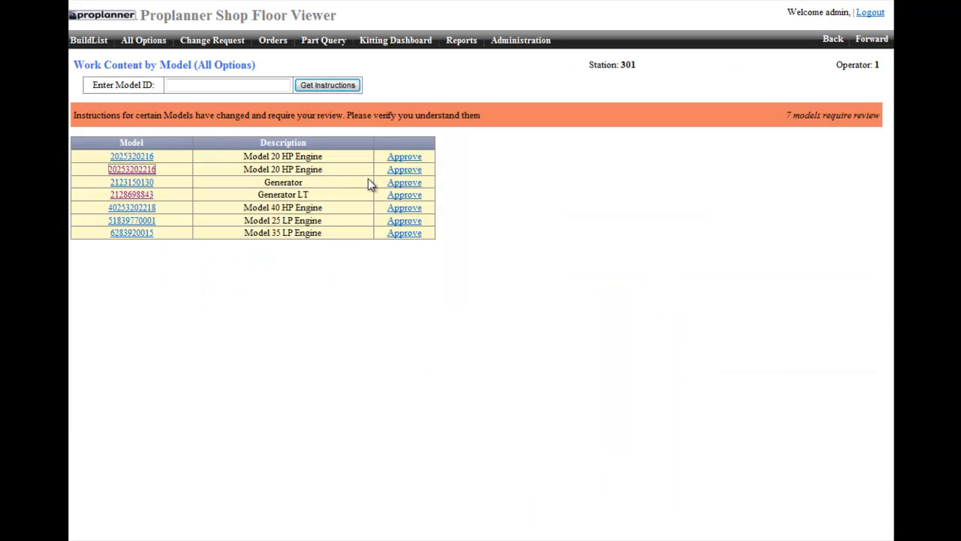
left_click(404, 156)
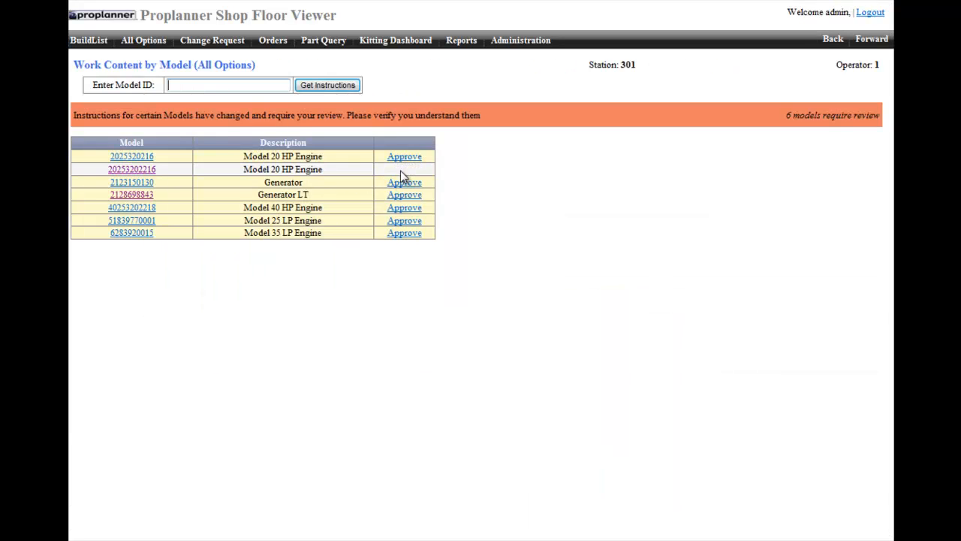
mouse_move(103, 52)
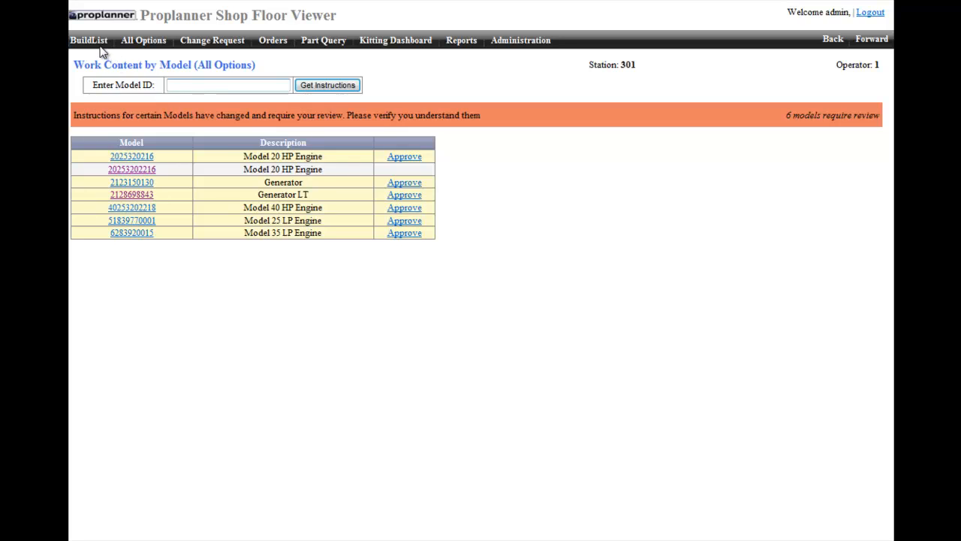
left_click(88, 39)
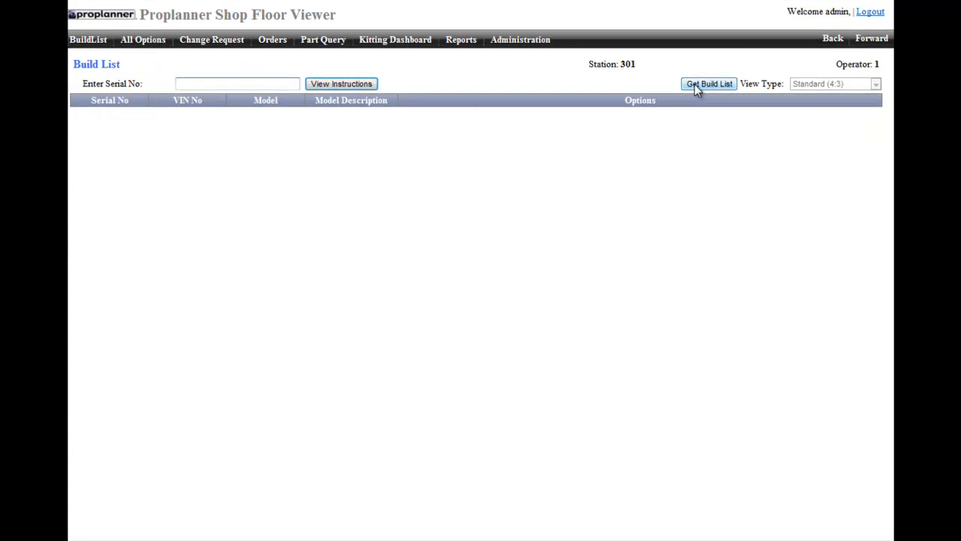
left_click(707, 84)
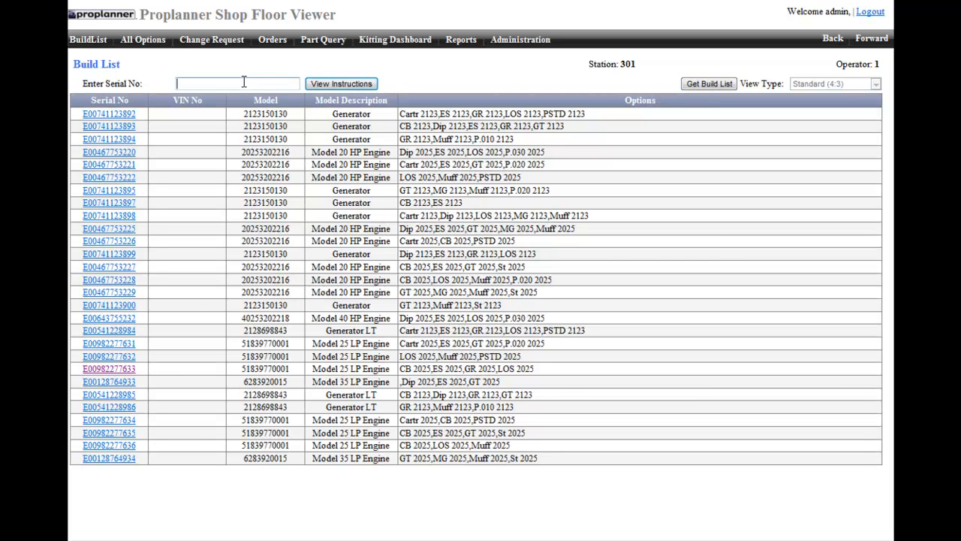
type("E00982277633")
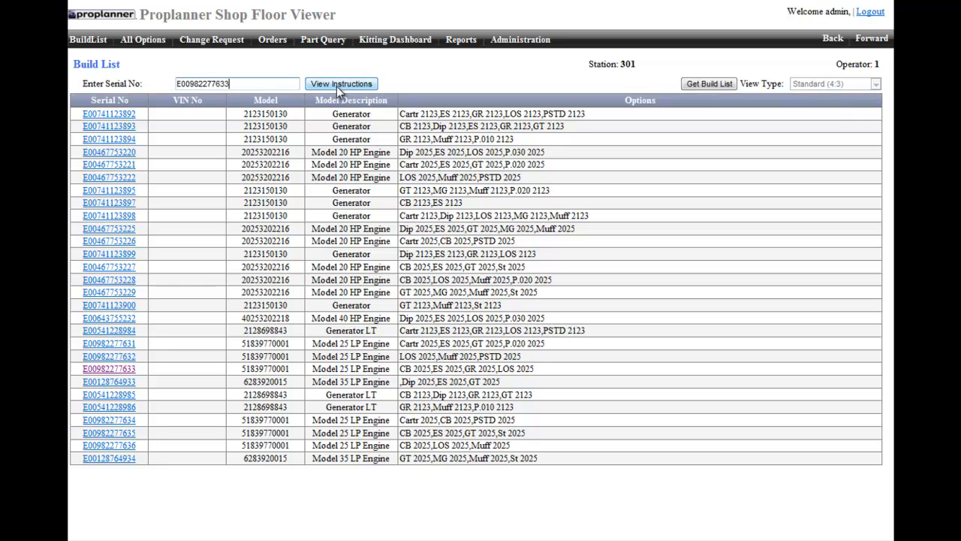
left_click(341, 84)
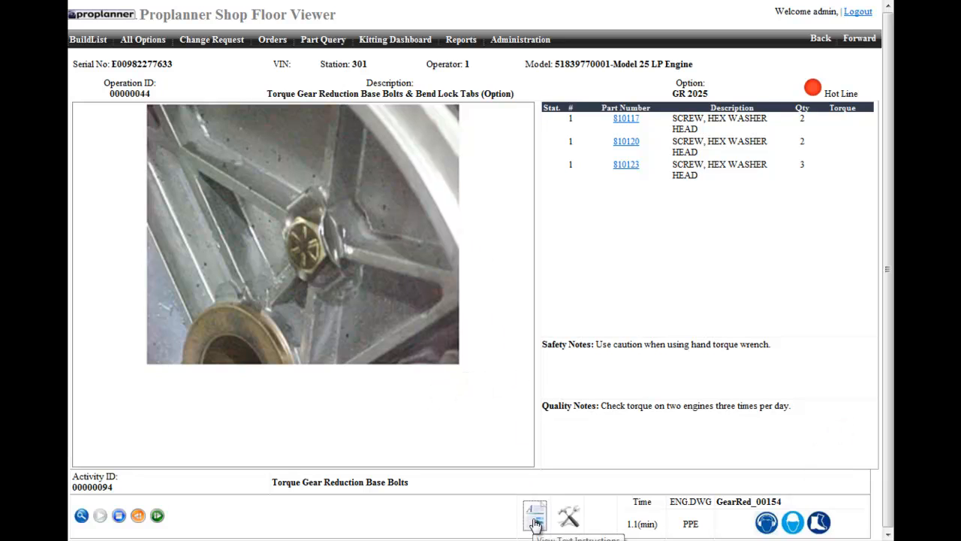
left_click(535, 515)
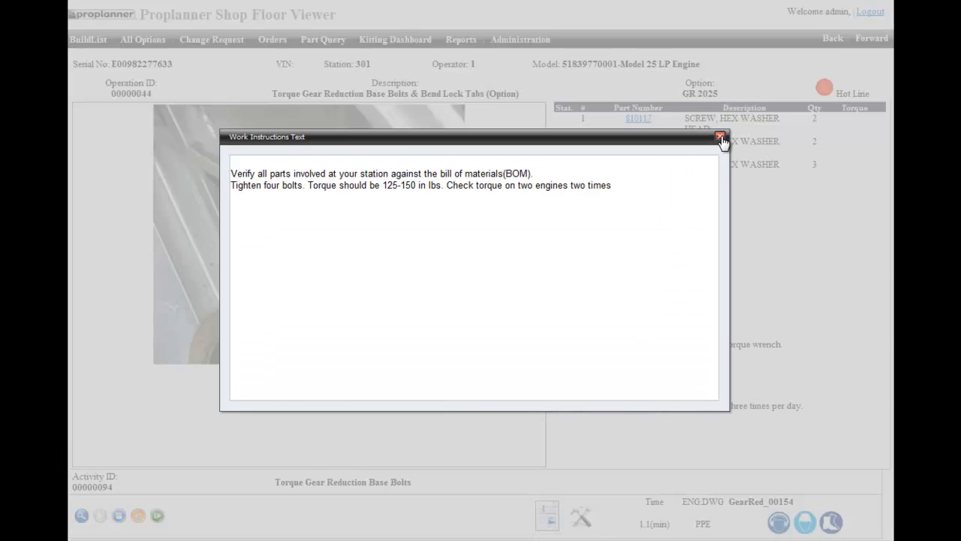
left_click(721, 138)
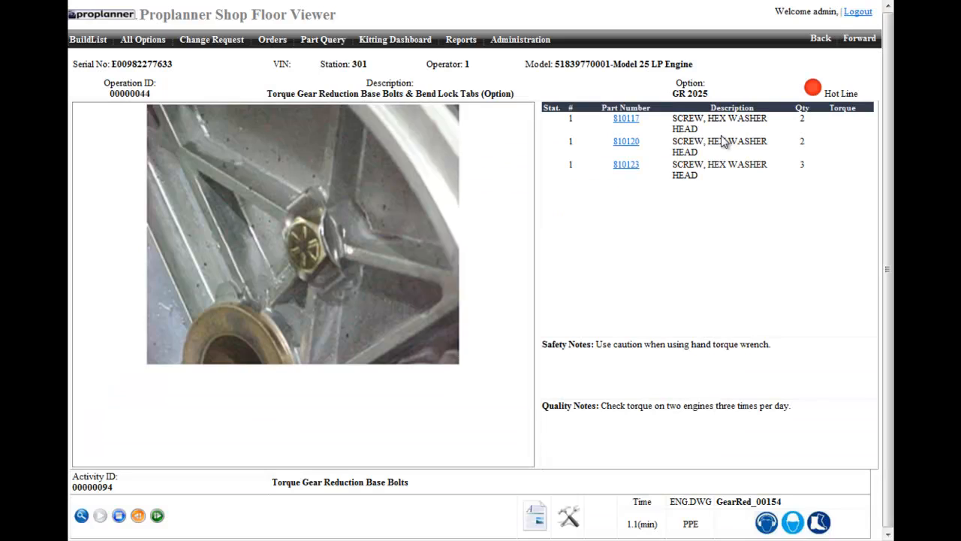
mouse_move(567, 515)
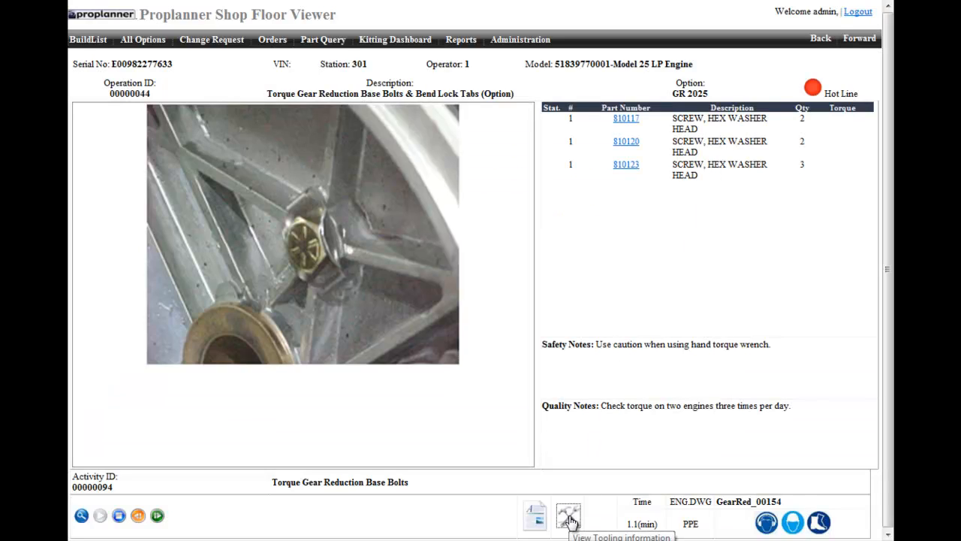
left_click(567, 514)
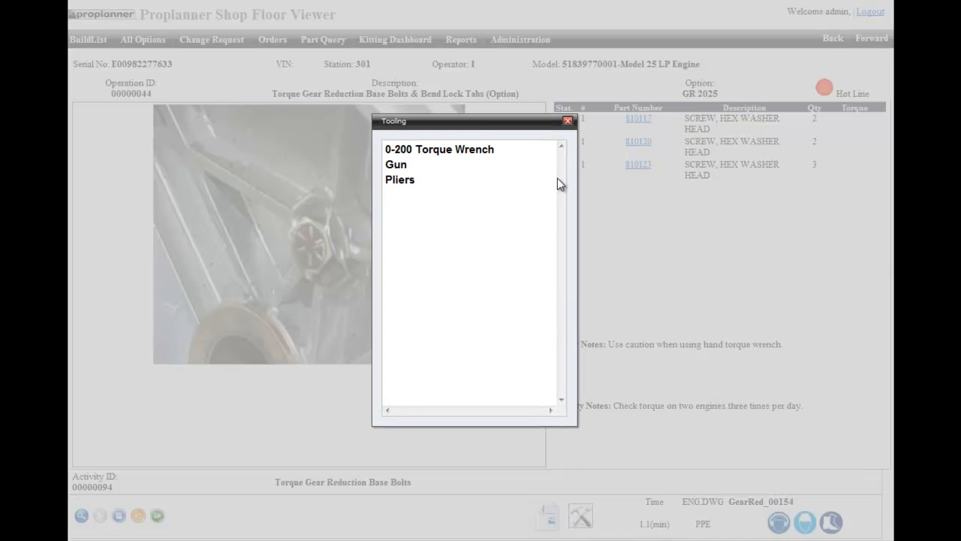
left_click(568, 120)
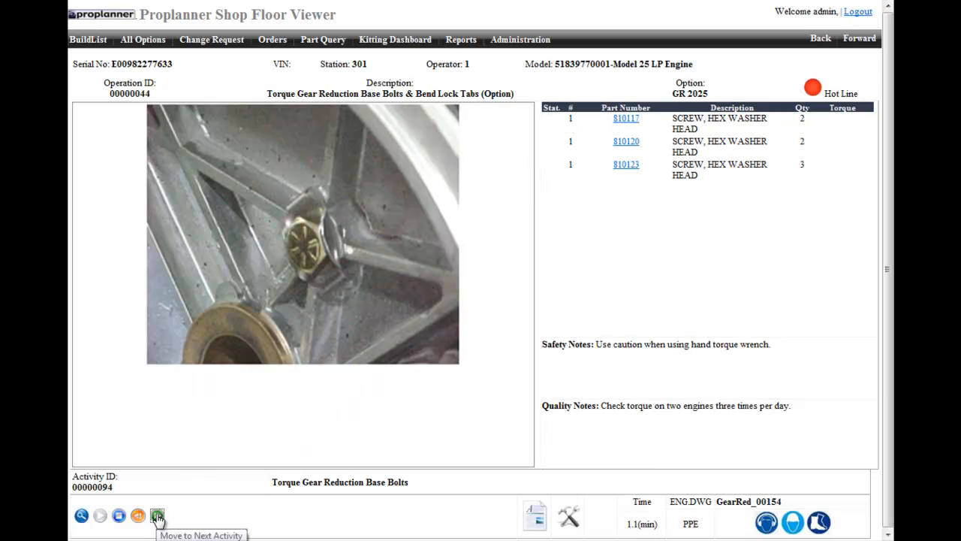
Advance to Install Gear/Cover Subassy into Base and step to Image 3 of 3.
left_click(157, 515)
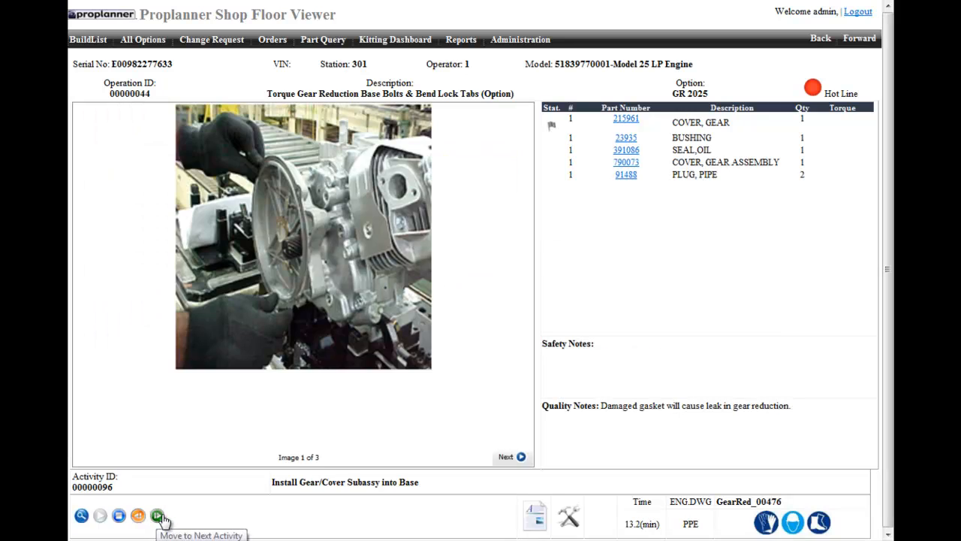
mouse_move(523, 458)
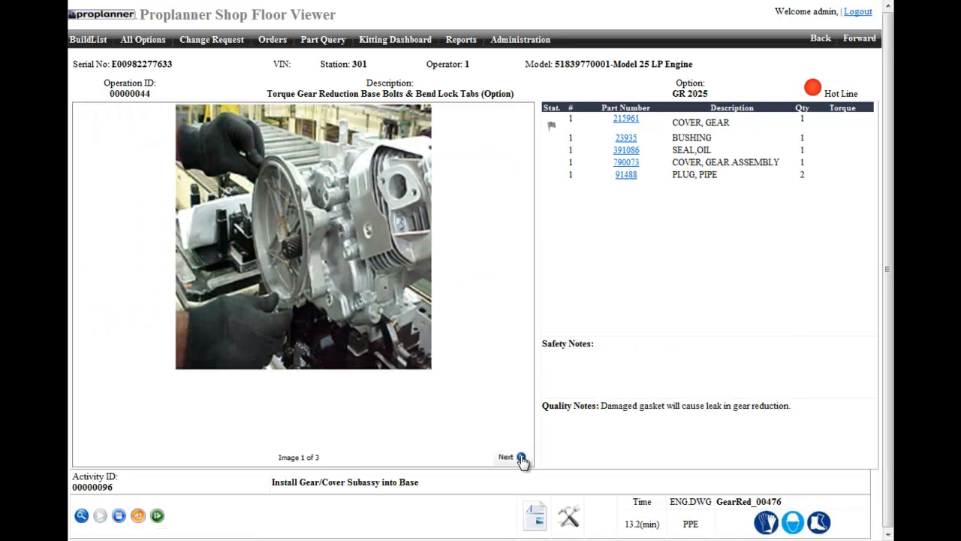
left_click(514, 457)
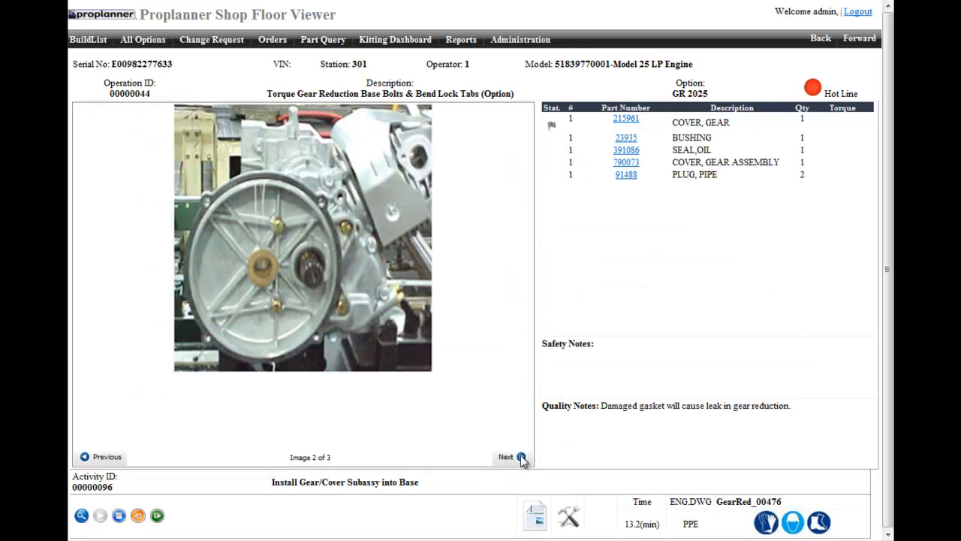
left_click(506, 456)
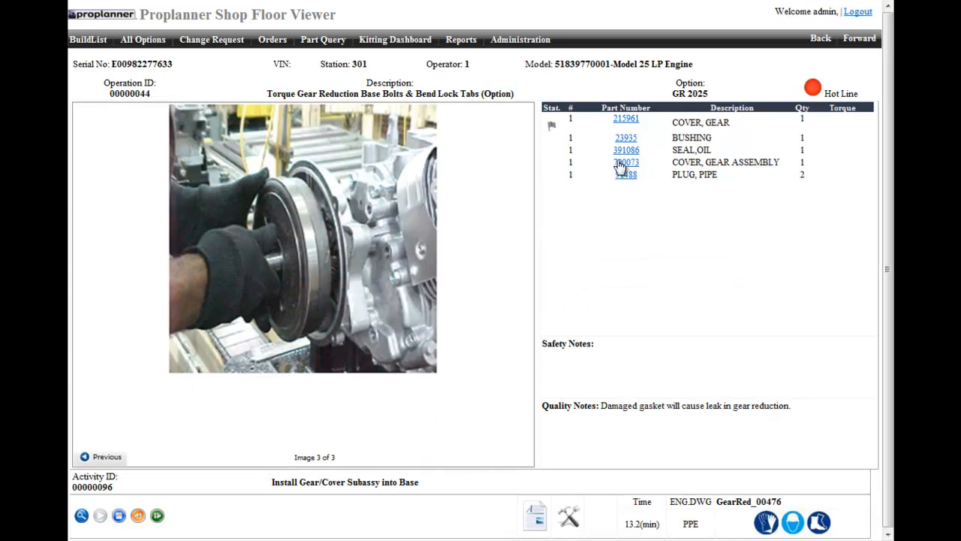
Report an exception on COVER, GEAR 215961 with serial 44358791 and location FR - Front Rear.
left_click(624, 119)
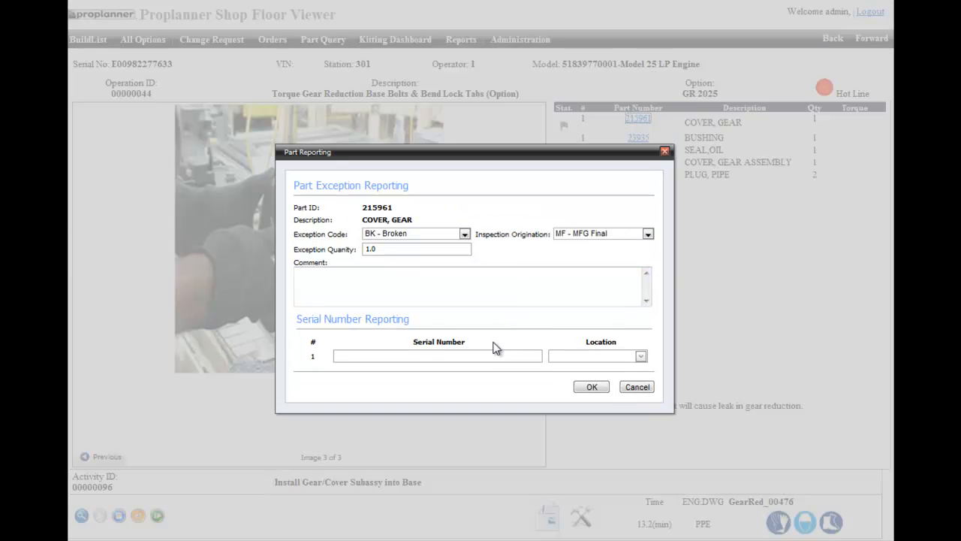
type("44358791")
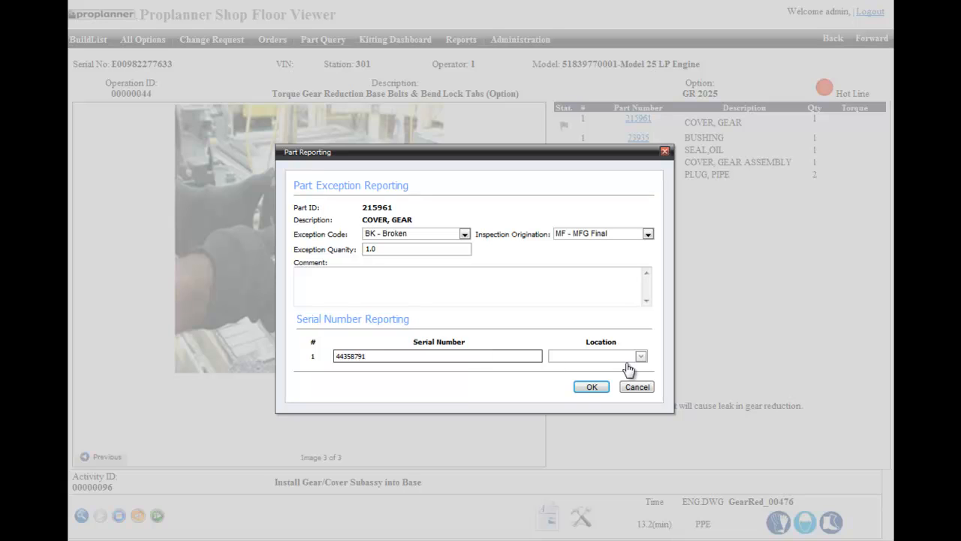
left_click(640, 355)
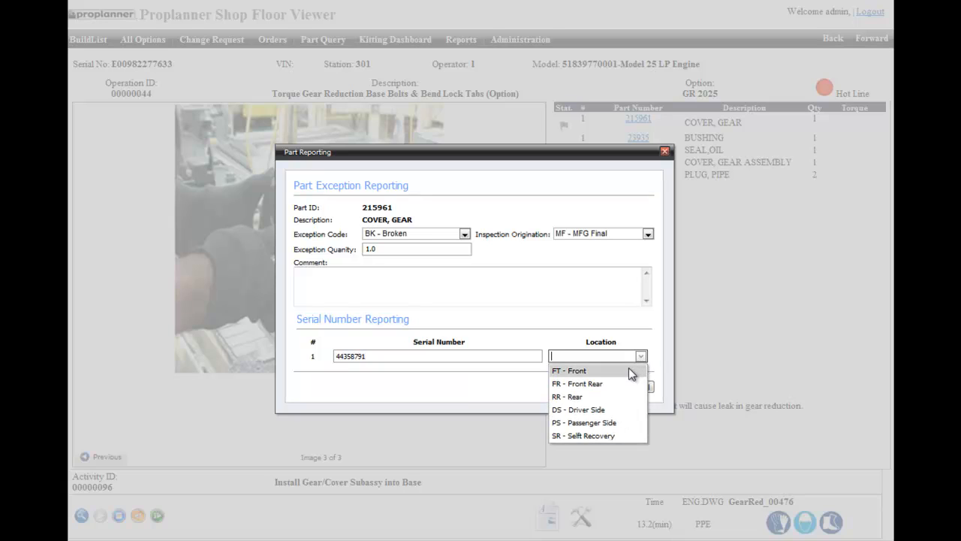
left_click(576, 383)
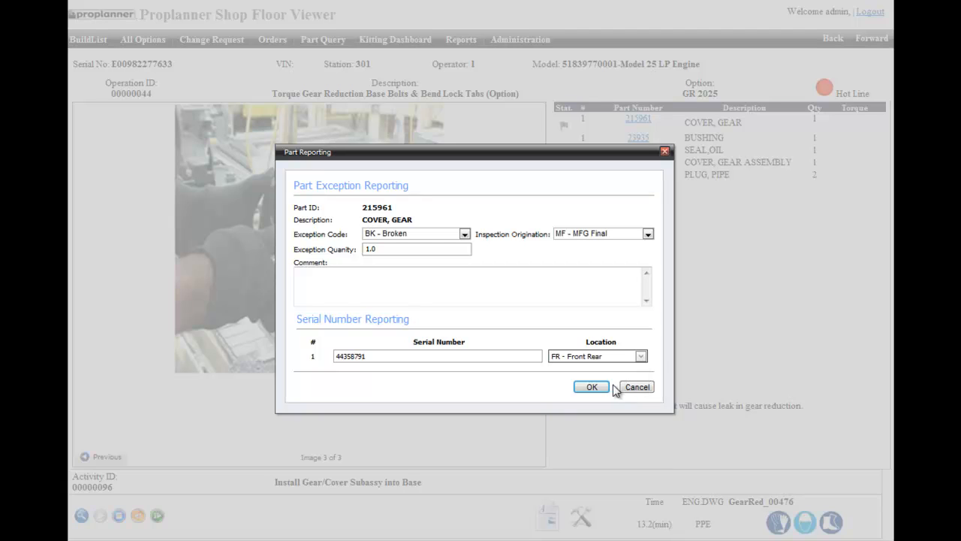
left_click(592, 388)
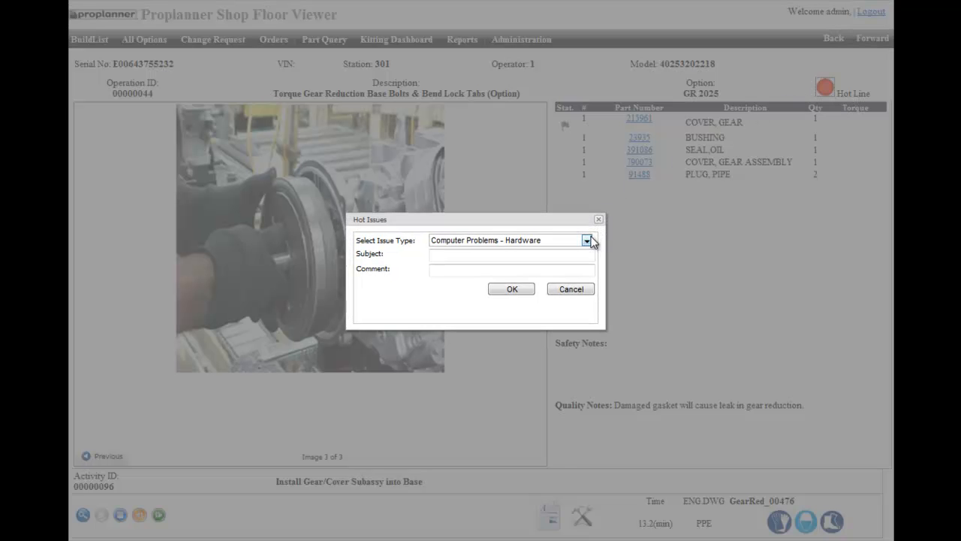
Raise an 'Engr - Operation no longer applies' hot issue noting work instructions don't reflect recent changes.
left_click(586, 240)
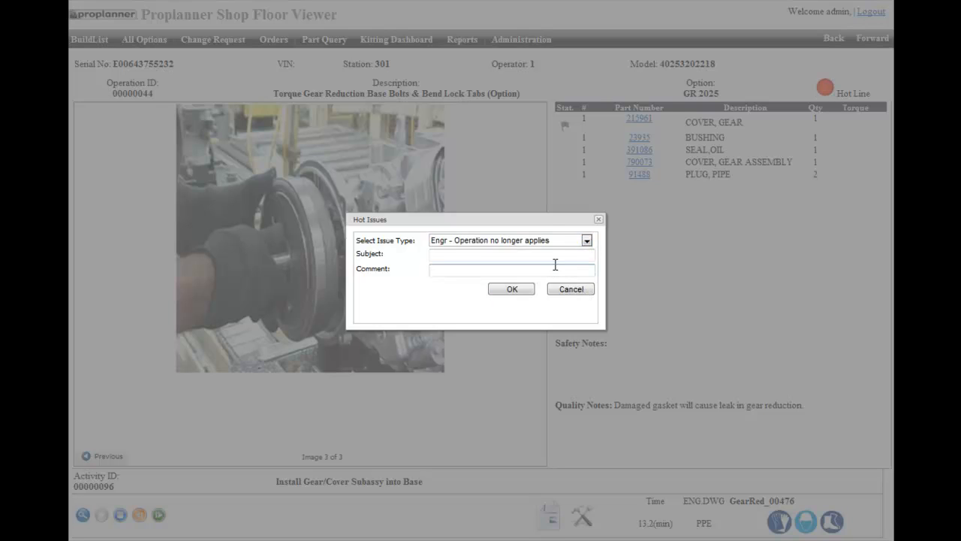
type("Work instructions does not reflec")
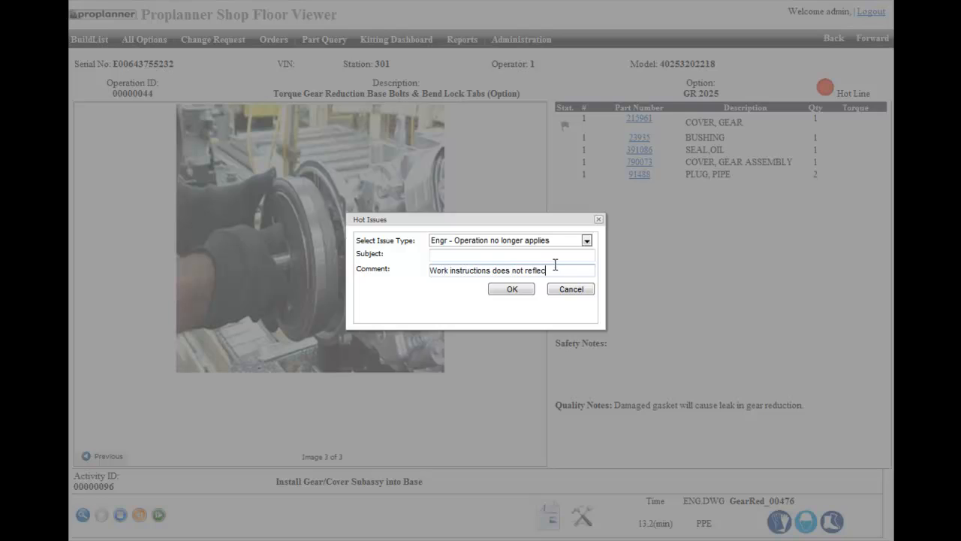
type("recent c")
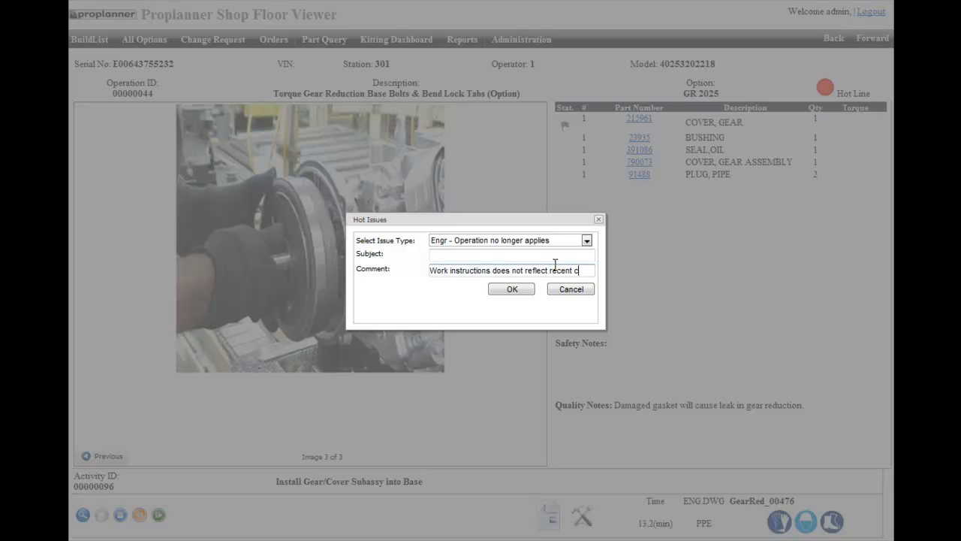
type("Change")
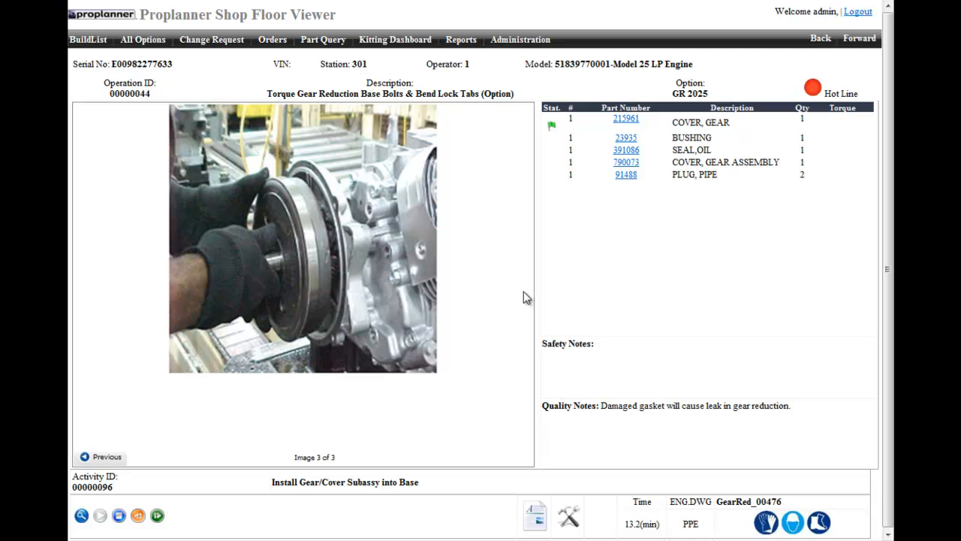
mouse_move(594, 391)
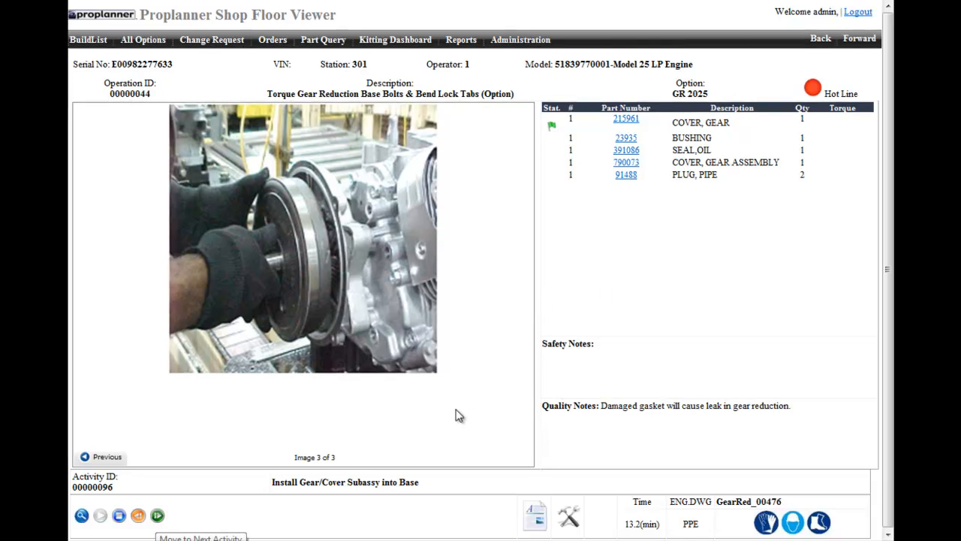
Move the operation to sign-off and show the Change Request Management list.
left_click(156, 515)
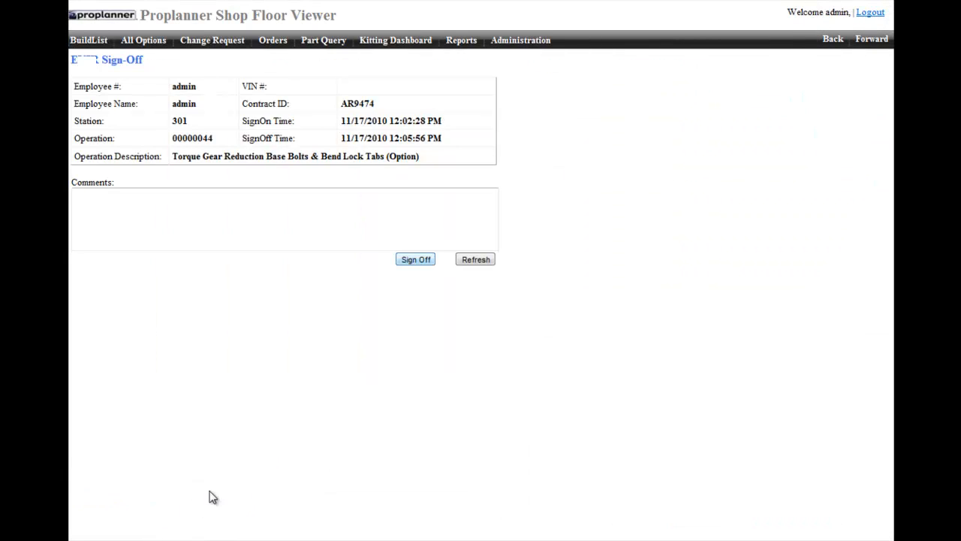
left_click(212, 39)
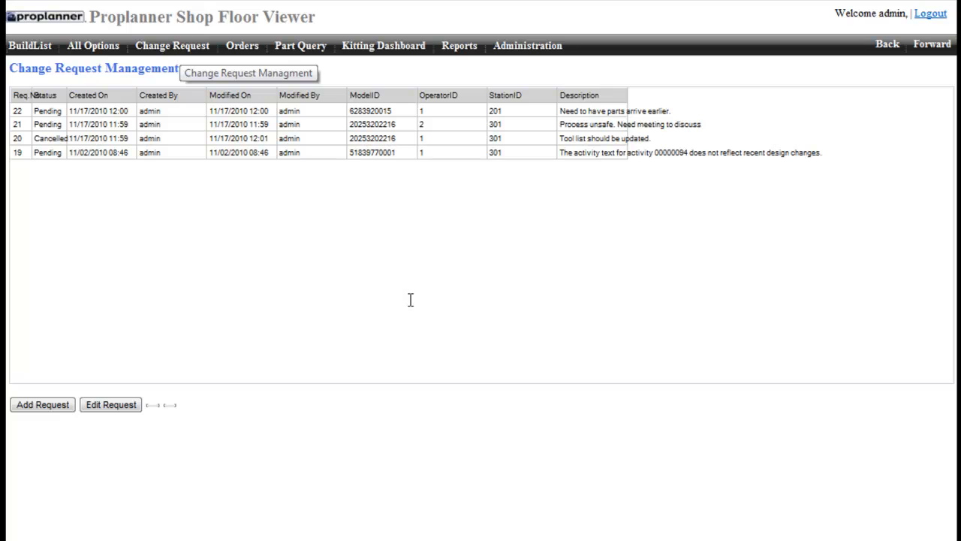
mouse_move(171, 45)
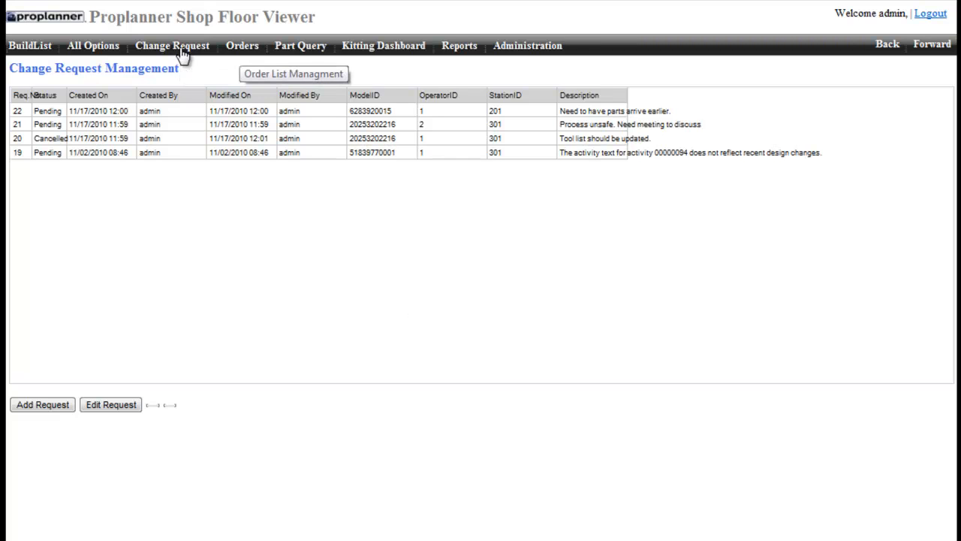
Search Part Query for P/N 215961 (4 records), then go to the Administration console.
left_click(301, 45)
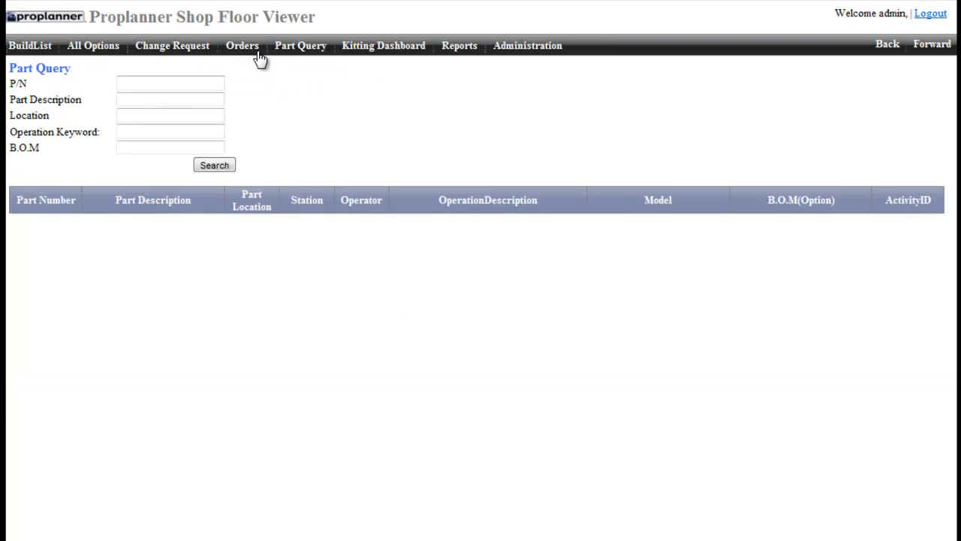
left_click(169, 83)
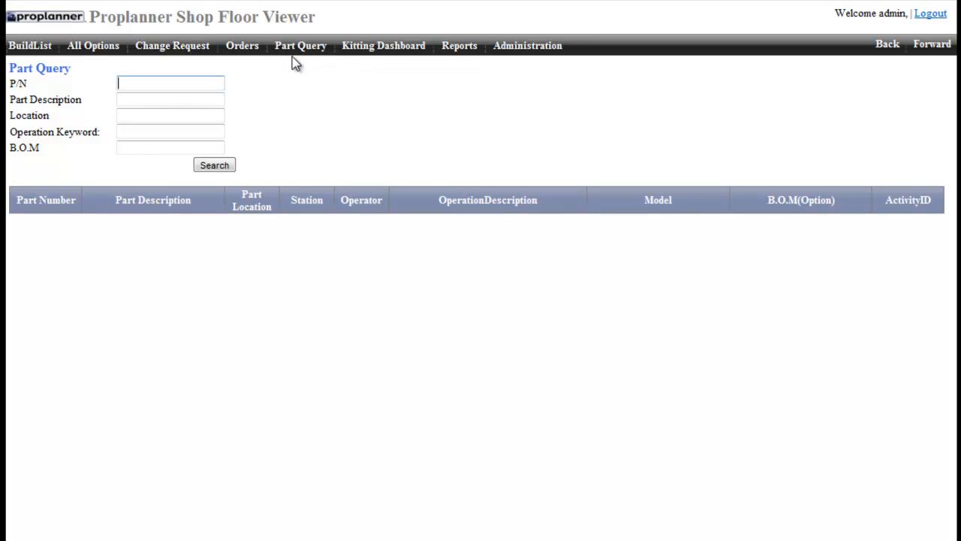
type("21596")
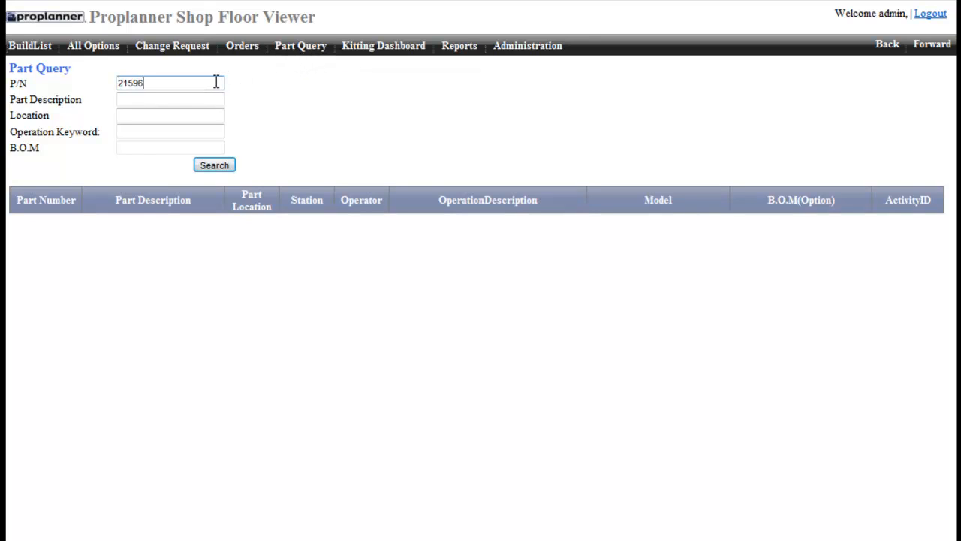
left_click(213, 164)
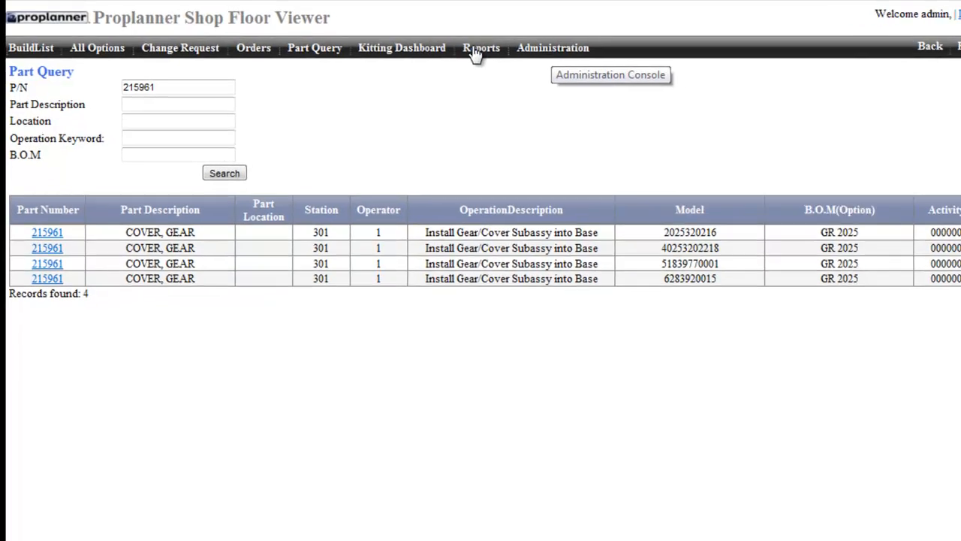
left_click(552, 47)
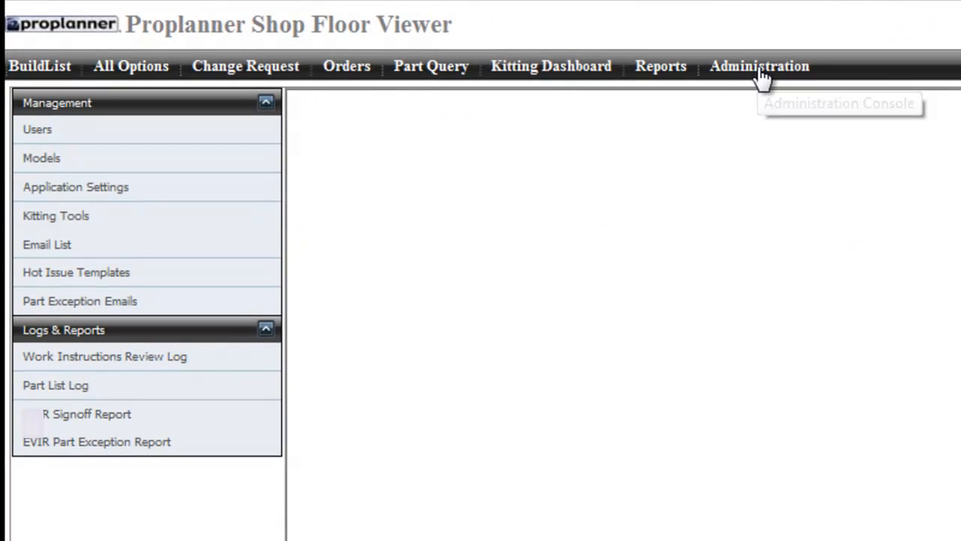
mouse_move(703, 90)
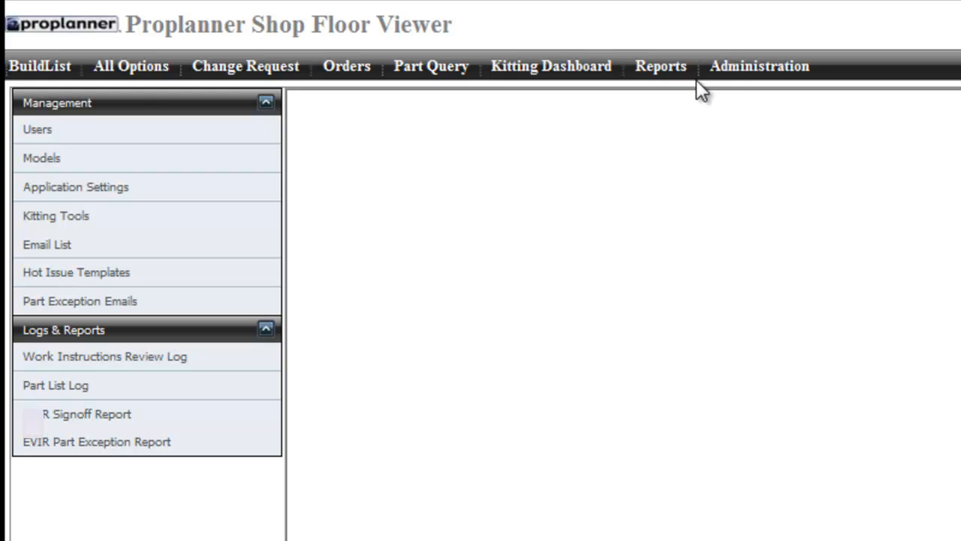